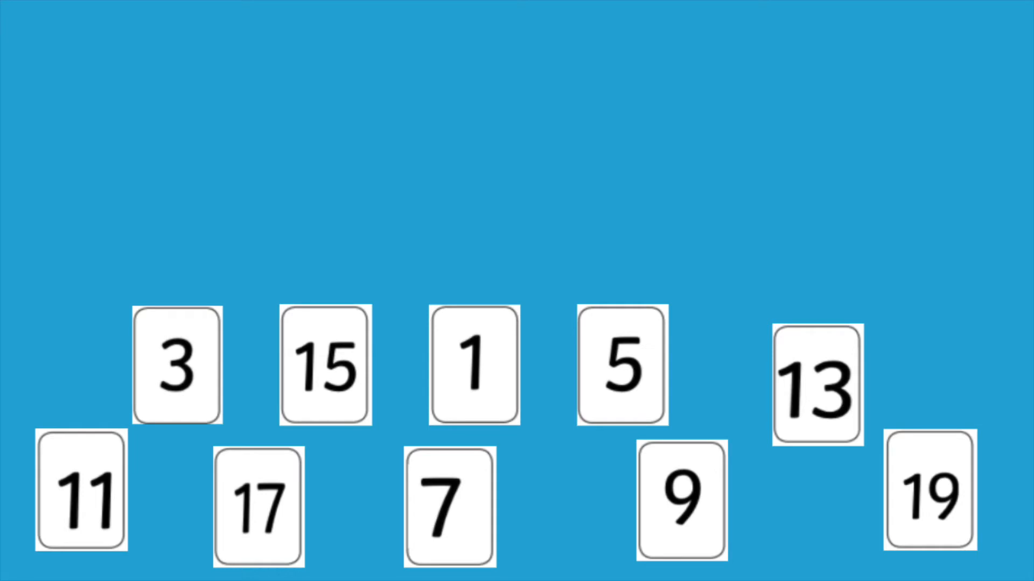
# Step: Place card 1 at the start of the top row, then card 3, and card 7 after card 5
pyautogui.moveTo(473, 364); pyautogui.dragTo(91, 102)
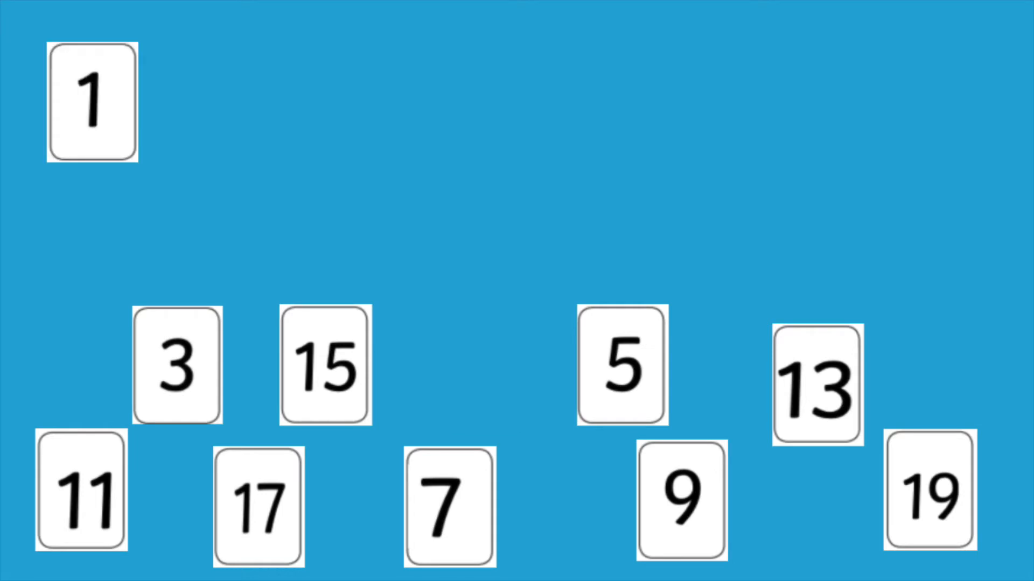
pyautogui.moveTo(177, 365); pyautogui.dragTo(223, 100)
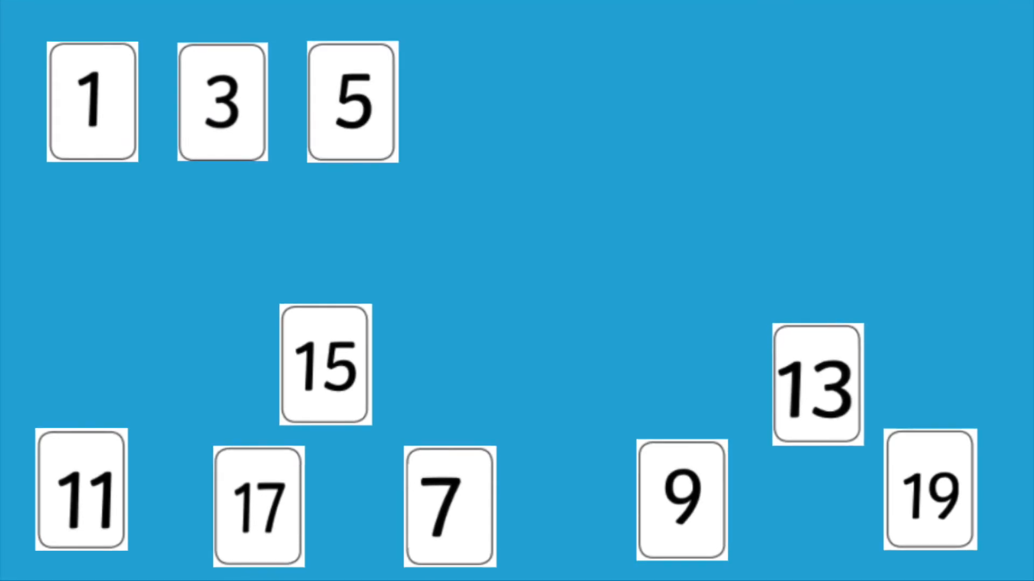
pyautogui.moveTo(448, 497); pyautogui.dragTo(484, 102)
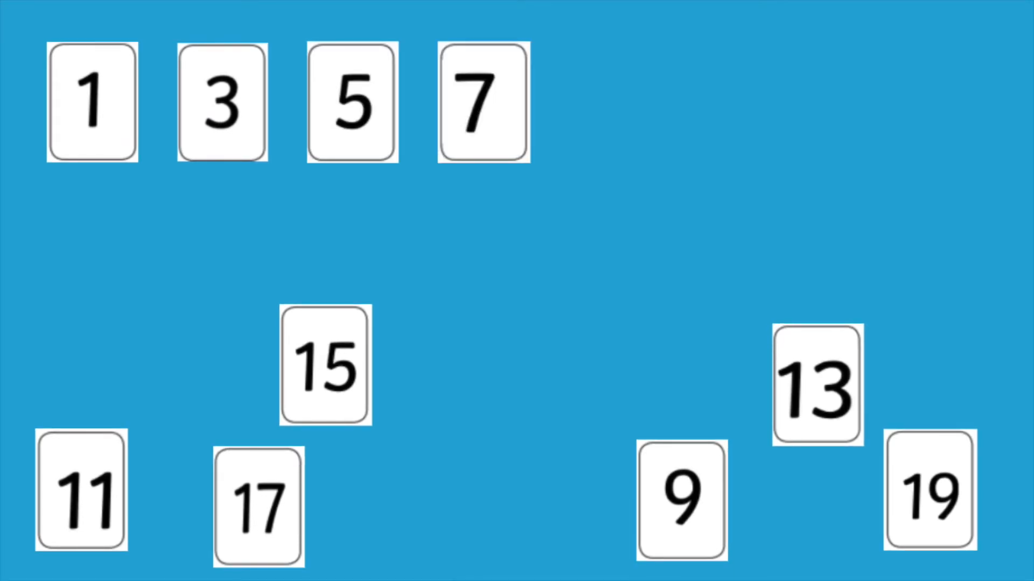